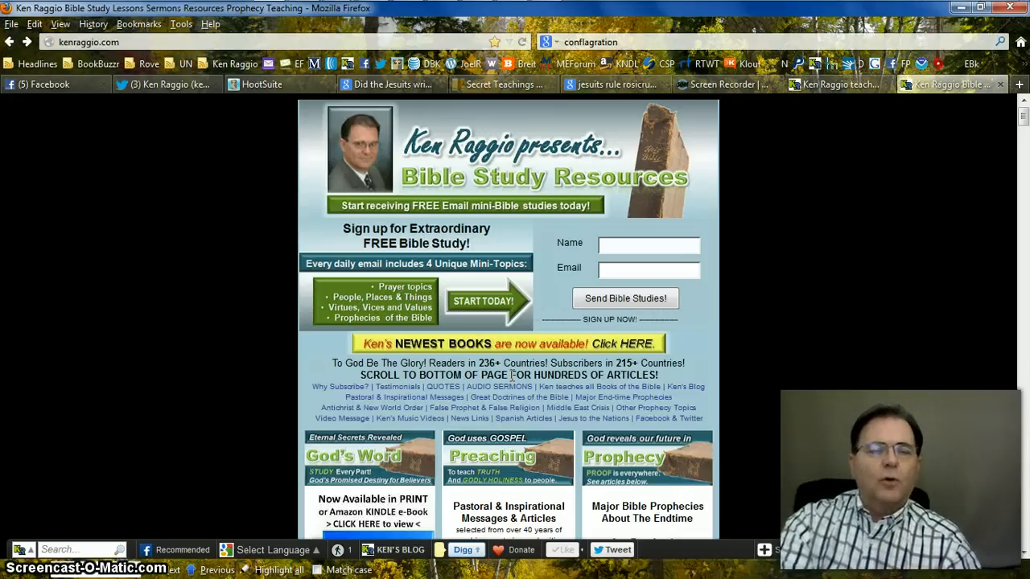
# Step: Open the Book of Revelation lessons from the New Testament list, then return to the home page columns
pyautogui.scroll(-3)
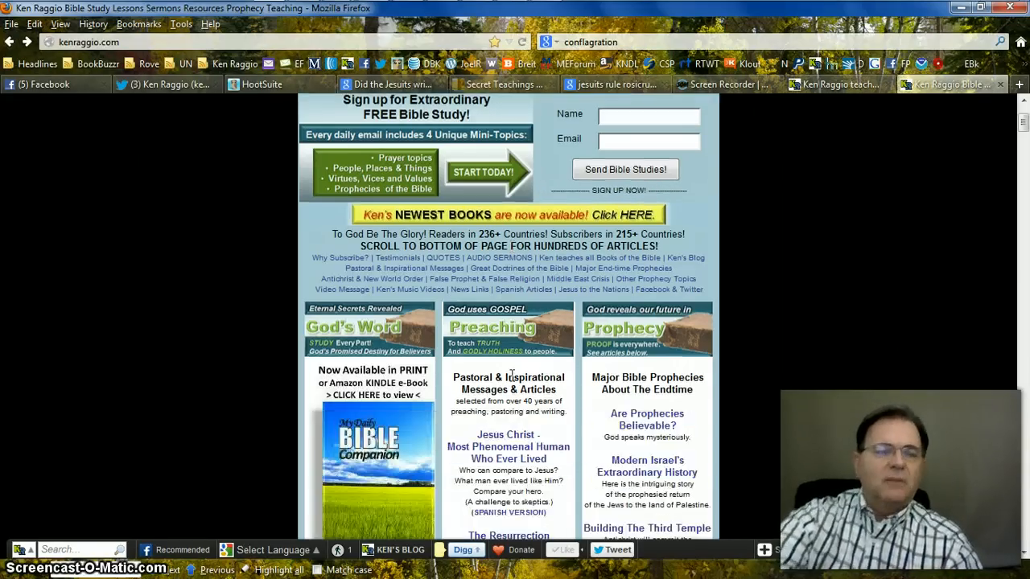
pyautogui.scroll(-3)
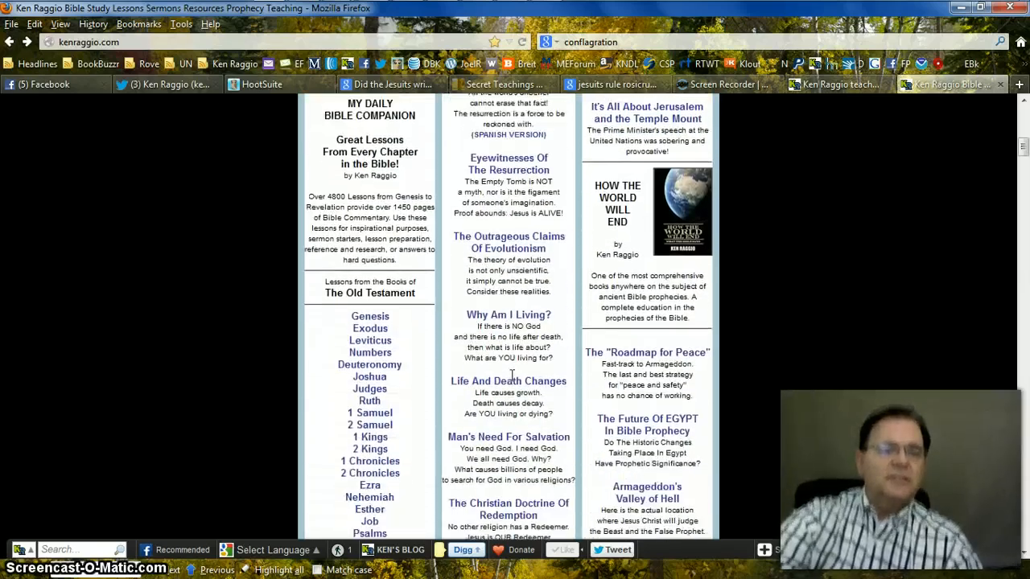
pyautogui.scroll(-3)
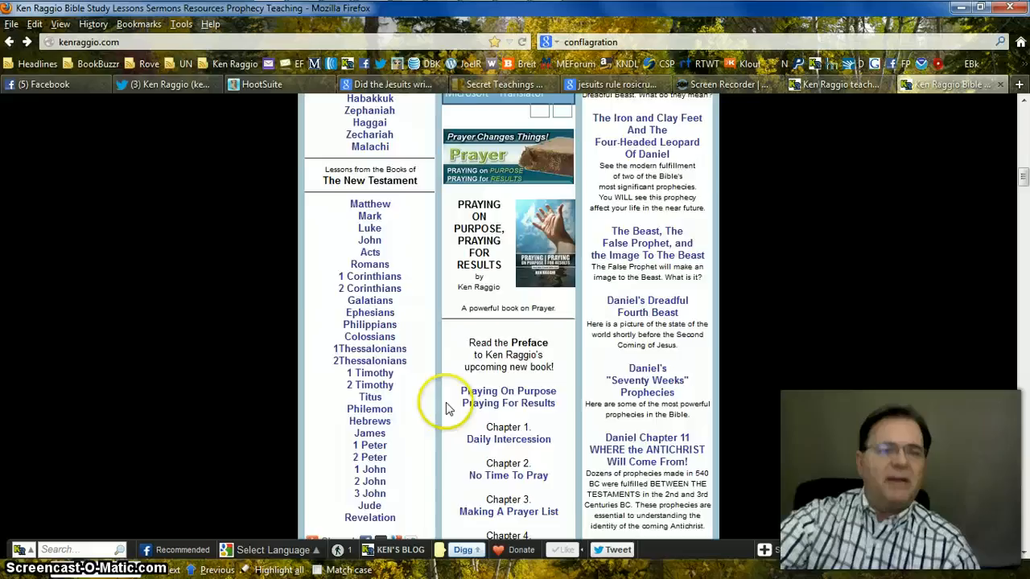
pyautogui.scroll(-3)
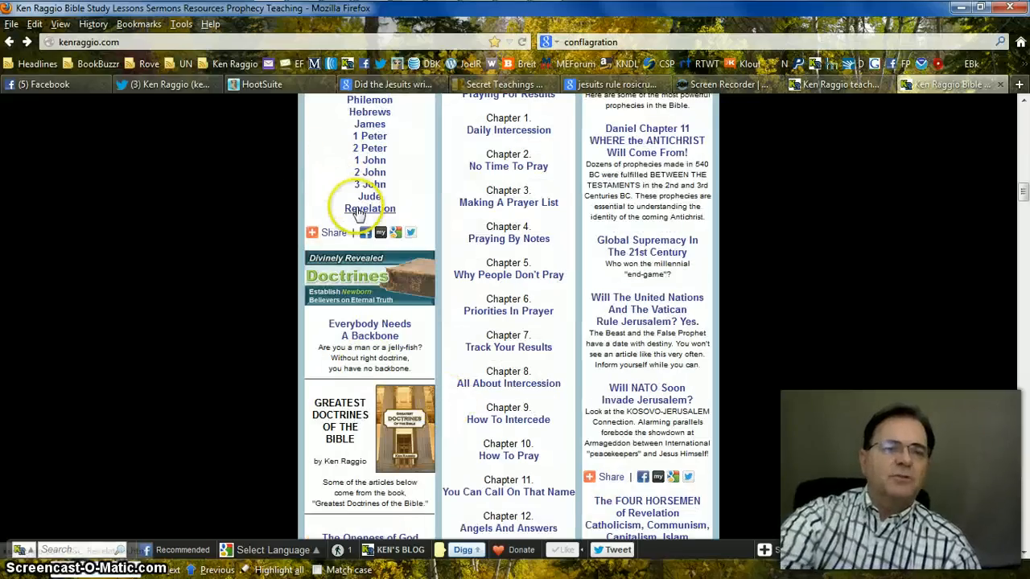
pyautogui.click(369, 209)
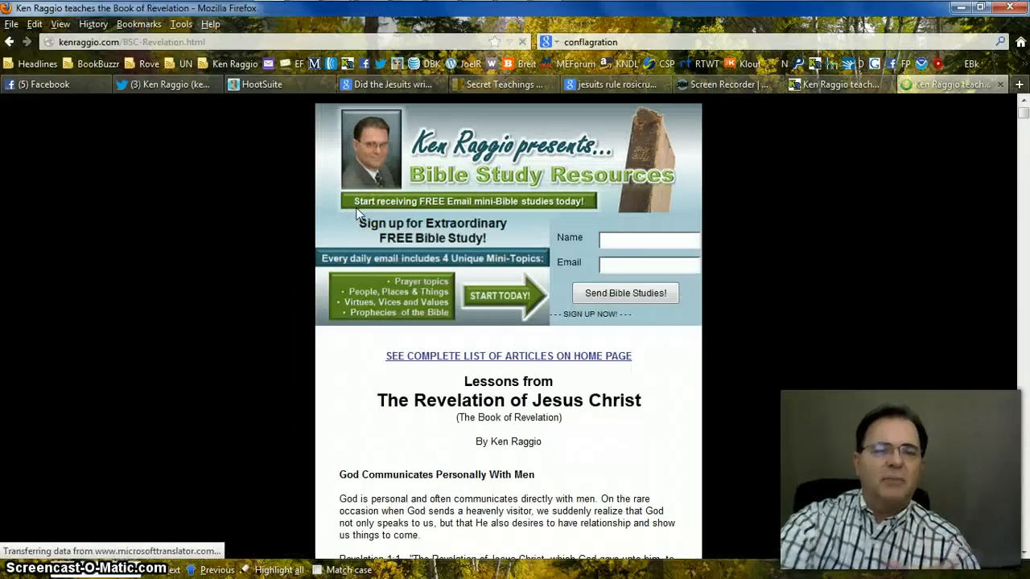
pyautogui.scroll(-3)
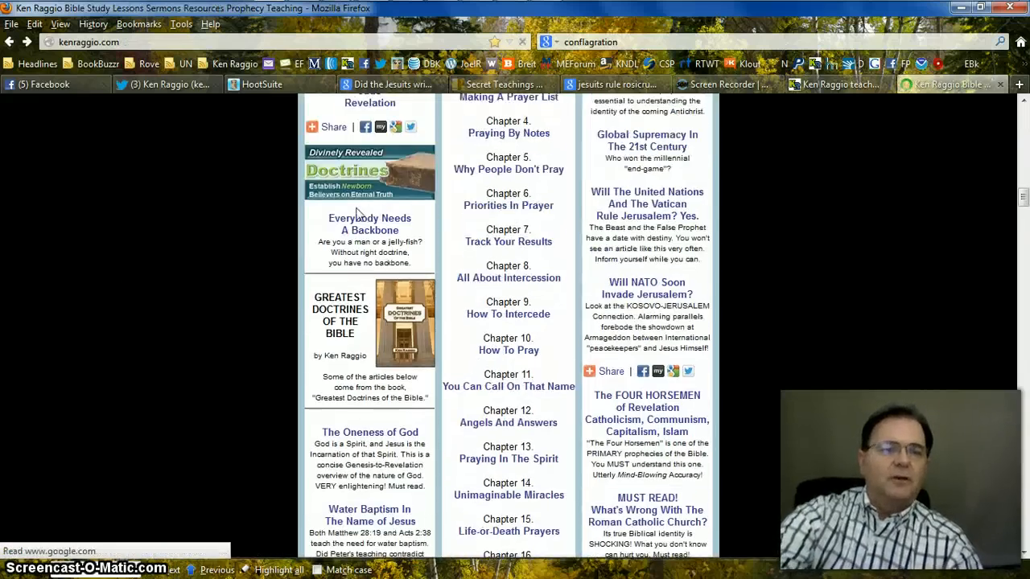
# Step: Scroll back up to the site header, sign-up banner and category headings
pyautogui.scroll(3)
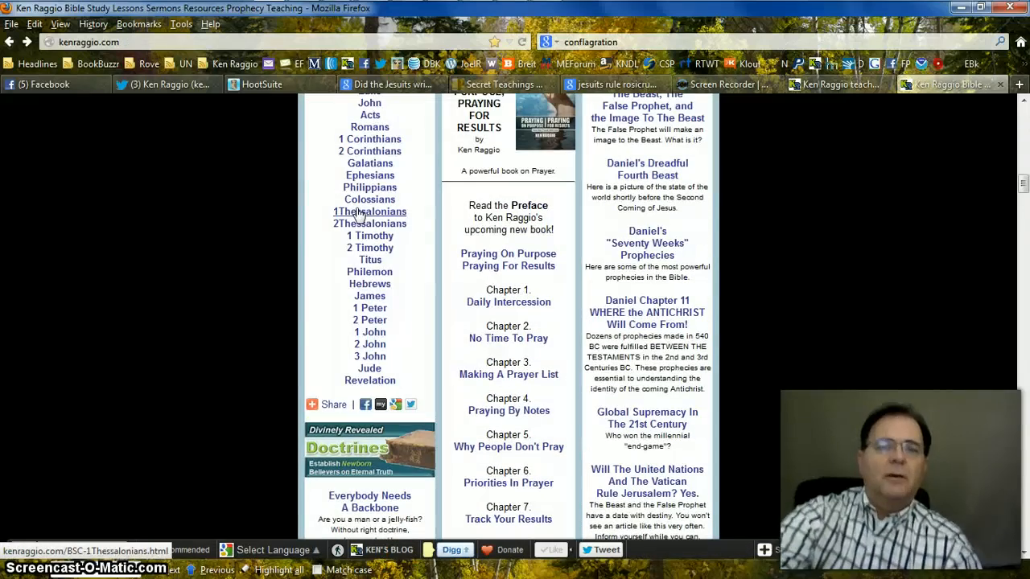
pyautogui.scroll(3)
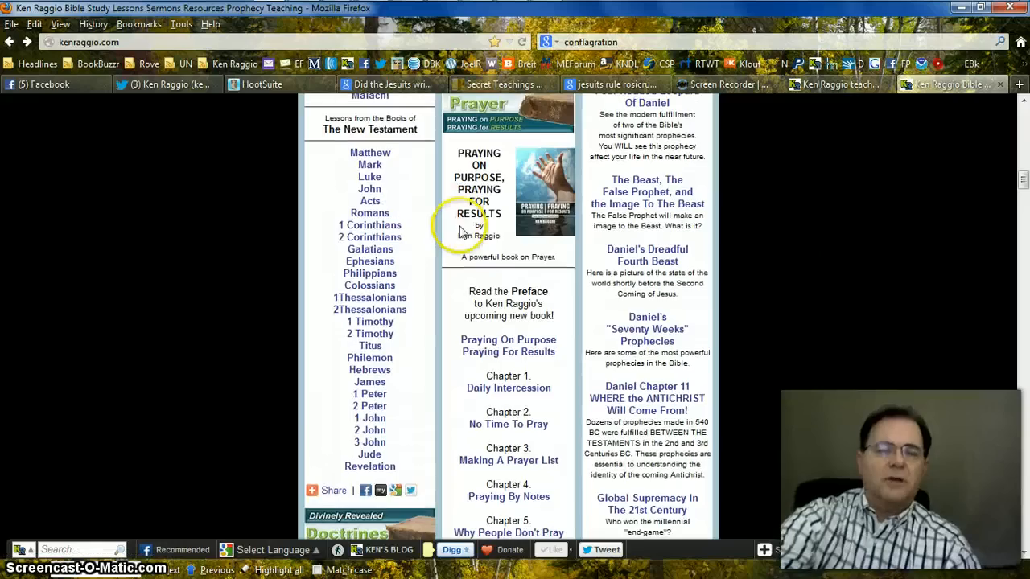
pyautogui.scroll(-3)
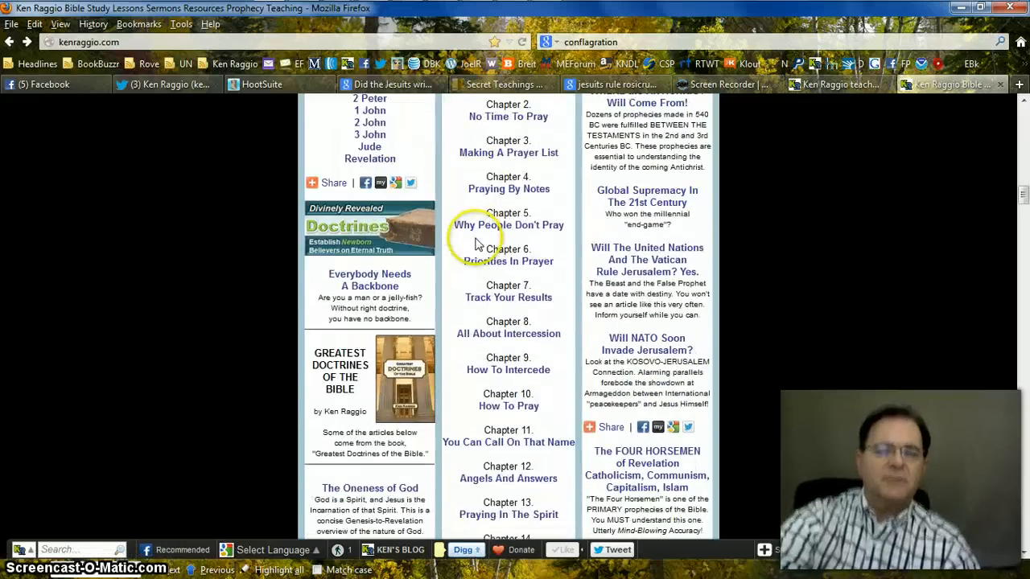
pyautogui.scroll(-3)
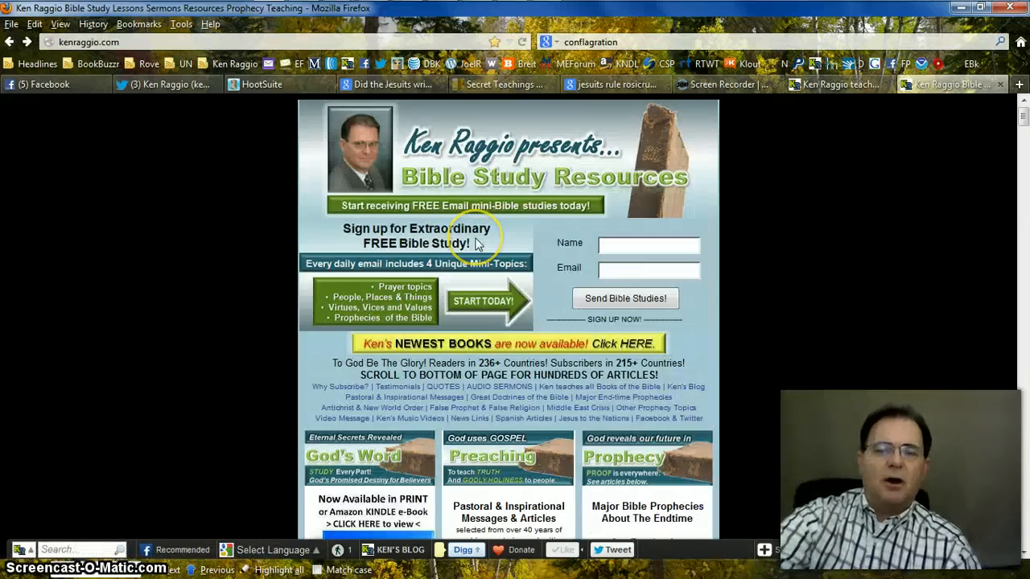
pyautogui.scroll(-3)
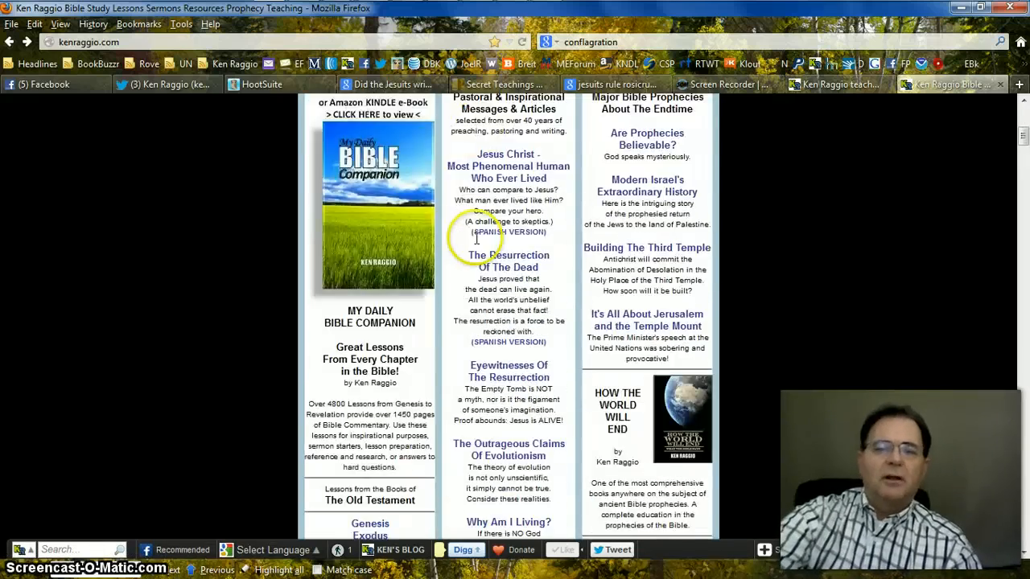
pyautogui.scroll(-3)
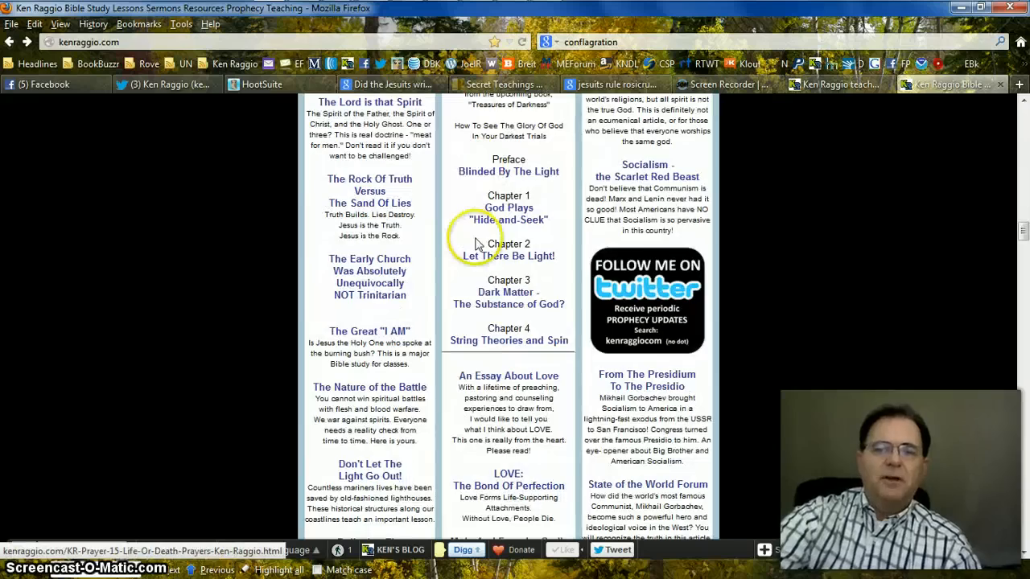
pyautogui.scroll(-3)
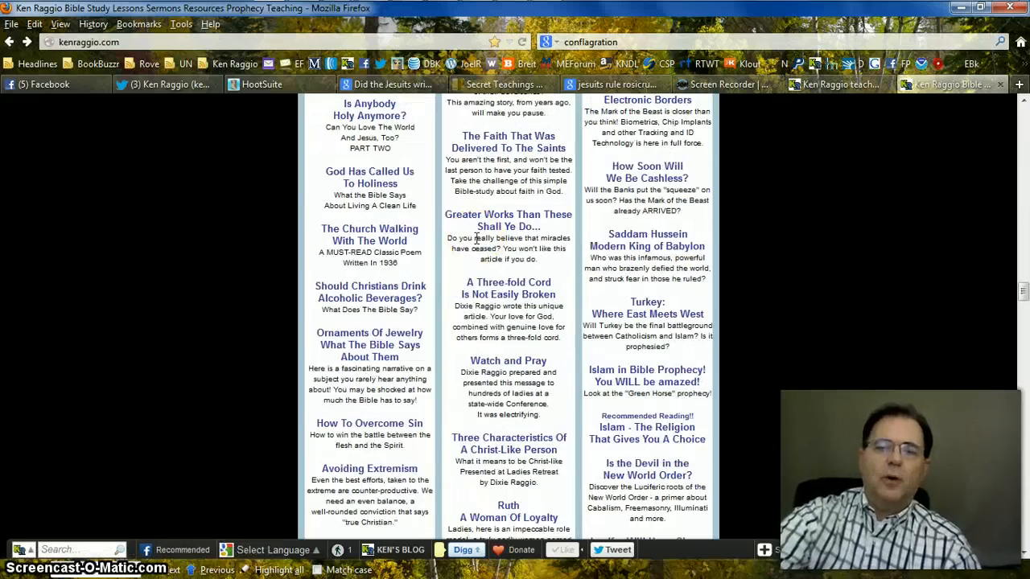
pyautogui.scroll(-3)
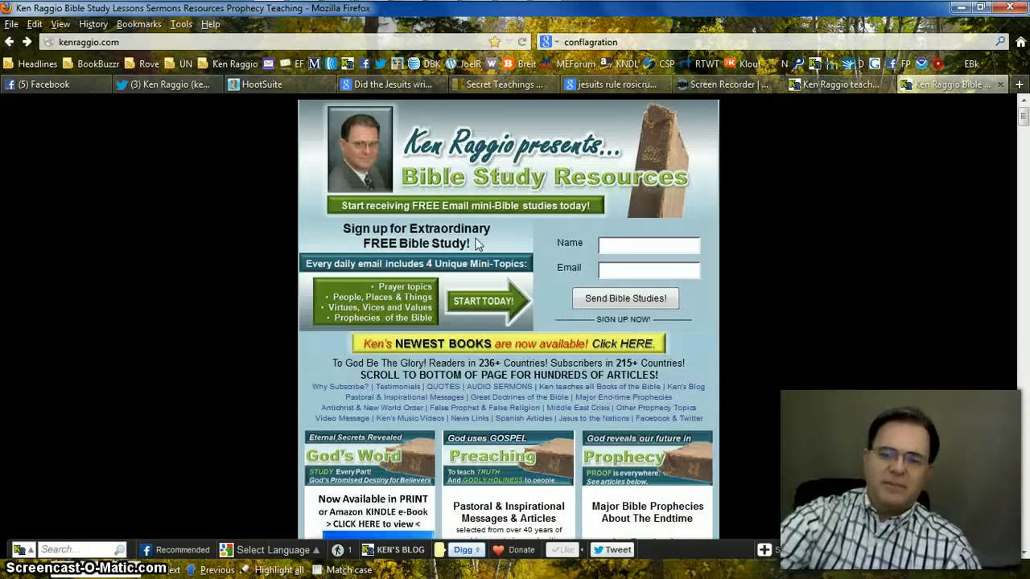
# Step: Scroll past the blog post list to the donation and prophecy updates sections
pyautogui.scroll(-3)
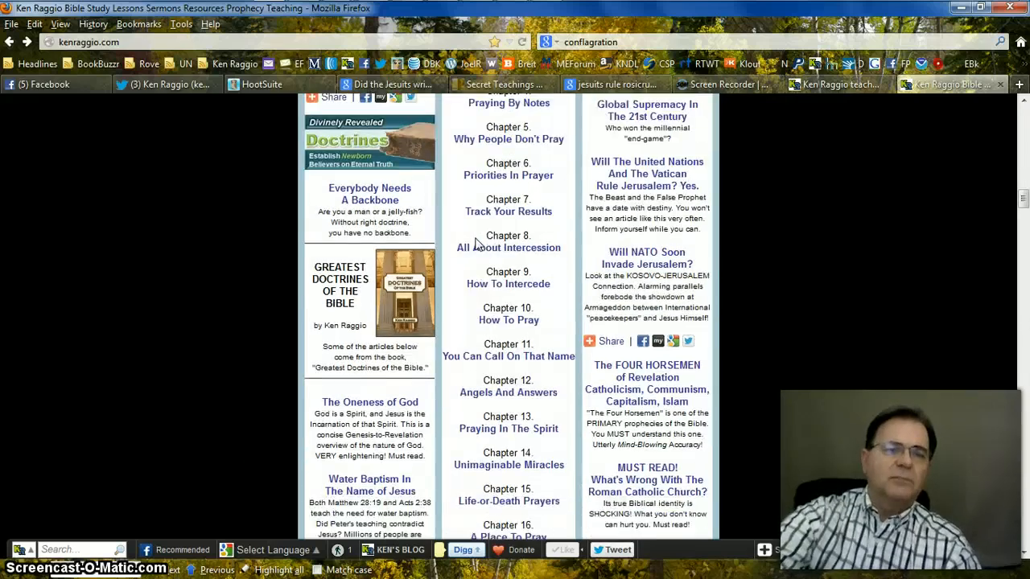
pyautogui.scroll(-3)
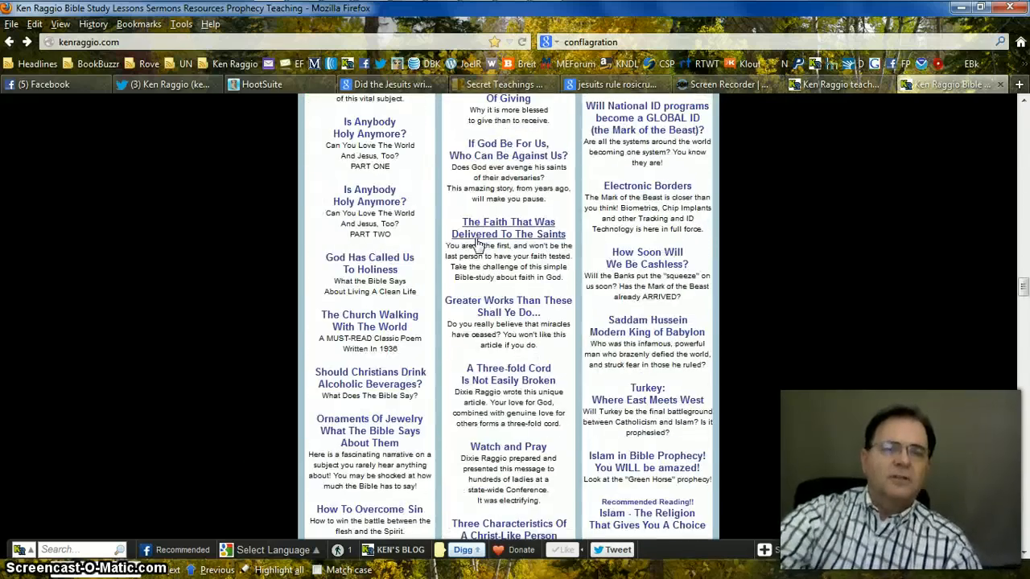
pyautogui.scroll(3)
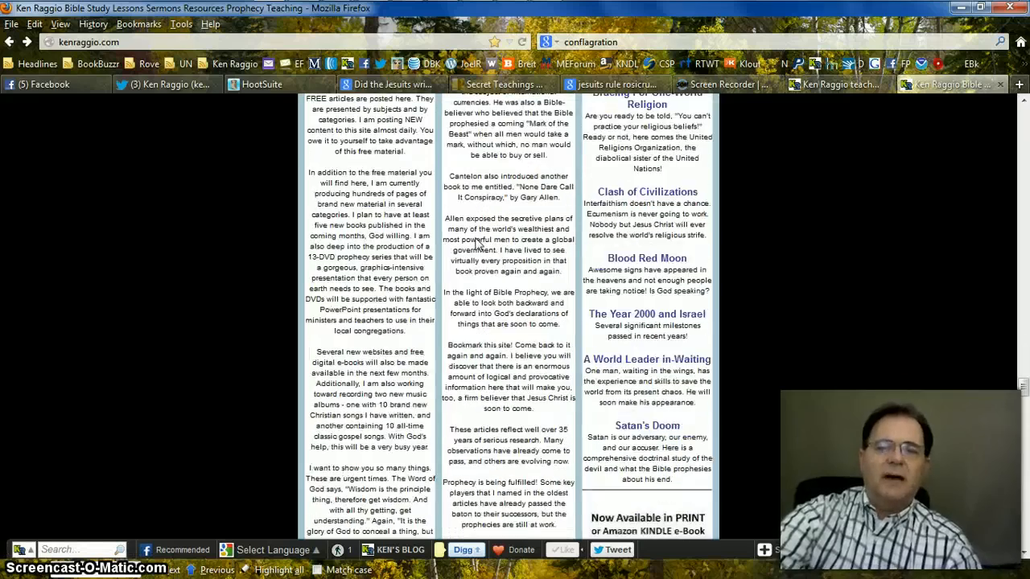
pyautogui.scroll(-3)
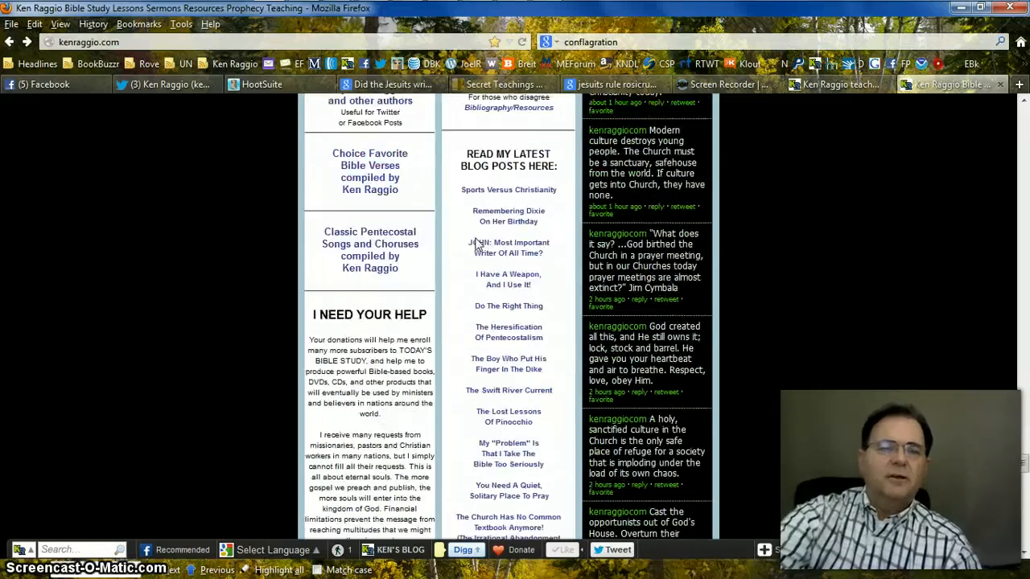
pyautogui.scroll(3)
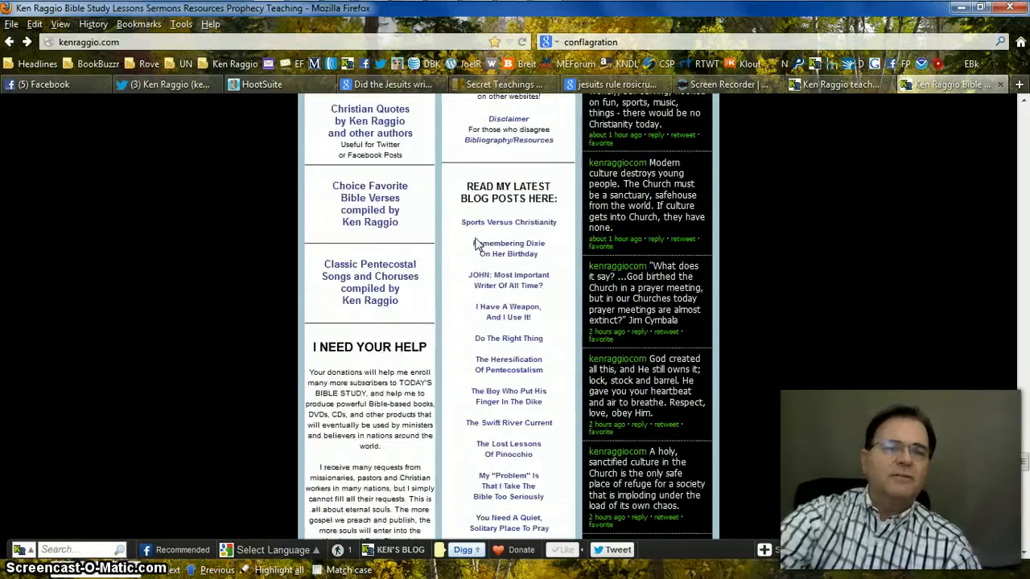
pyautogui.scroll(3)
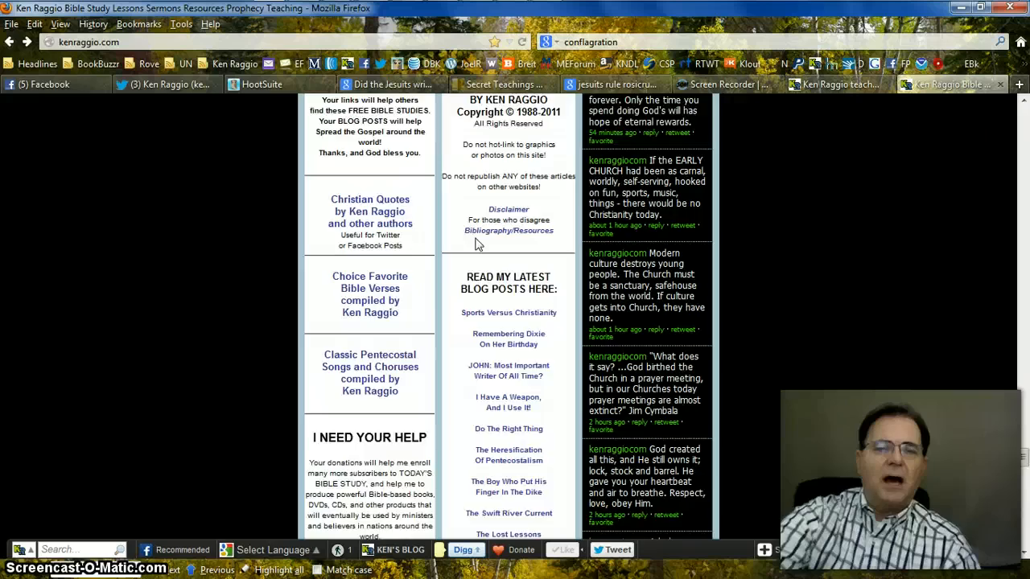
pyautogui.scroll(-3)
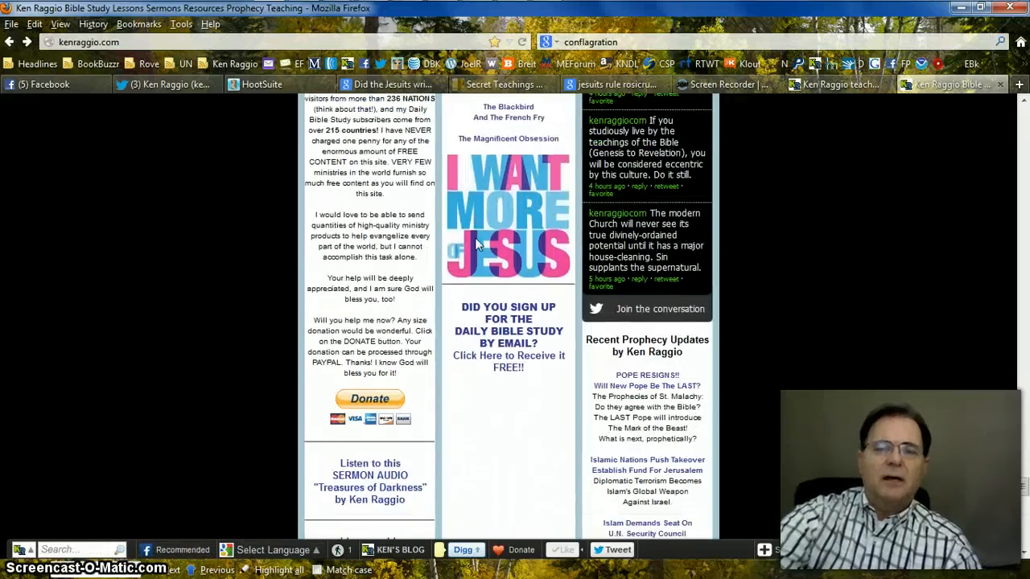
pyautogui.scroll(-3)
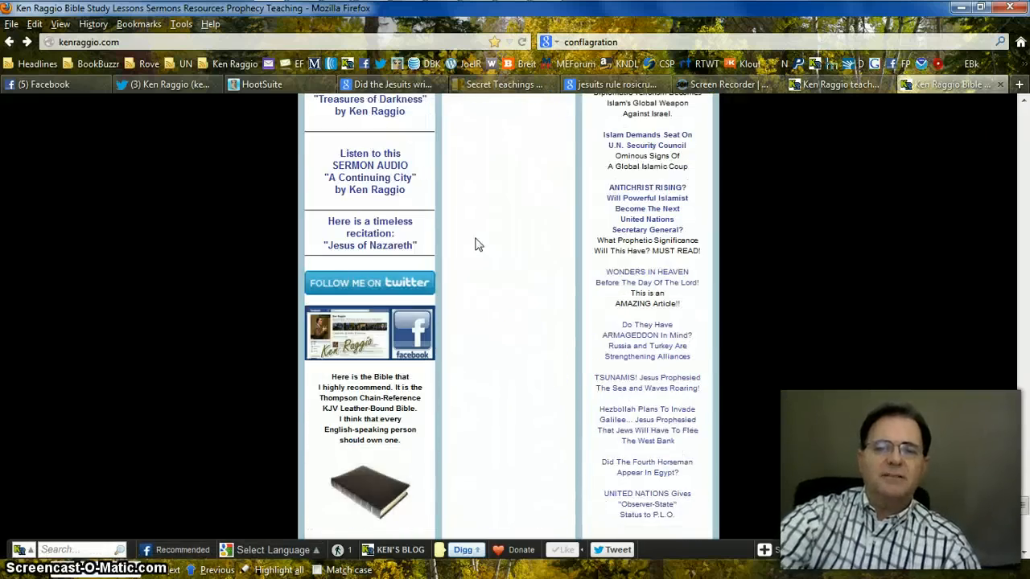
pyautogui.scroll(3)
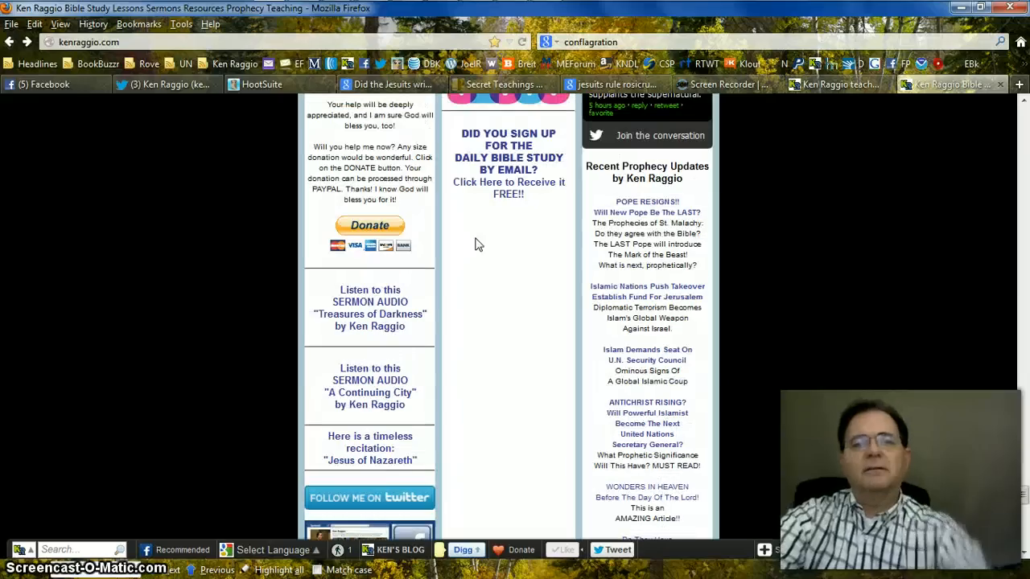